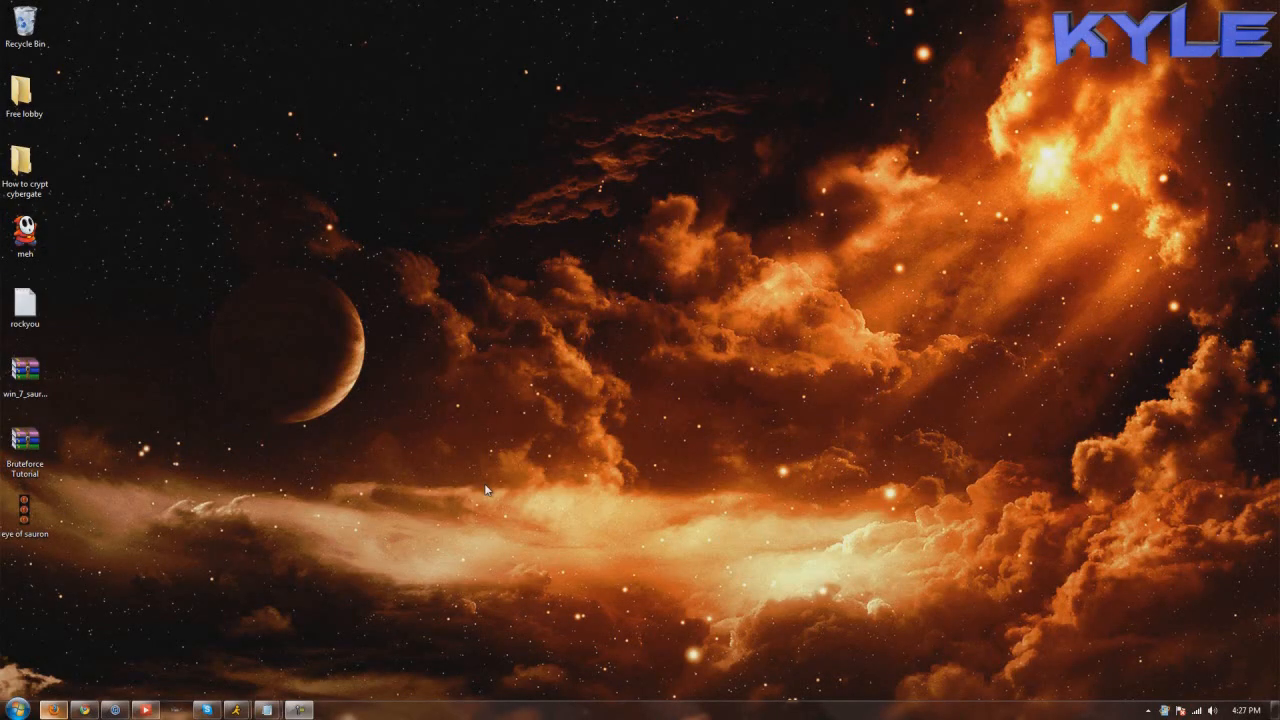
{"action": "mouse_move", "coordinate": [388, 493]}
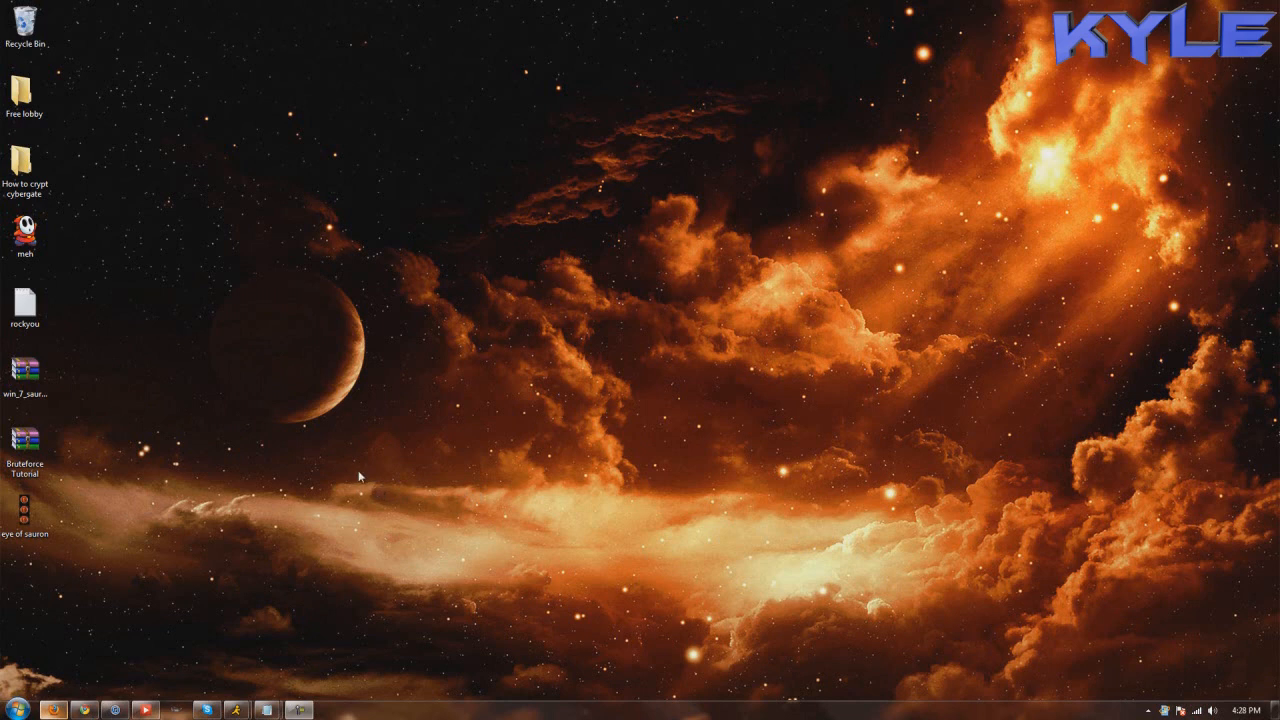
{"action": "mouse_move", "coordinate": [130, 212]}
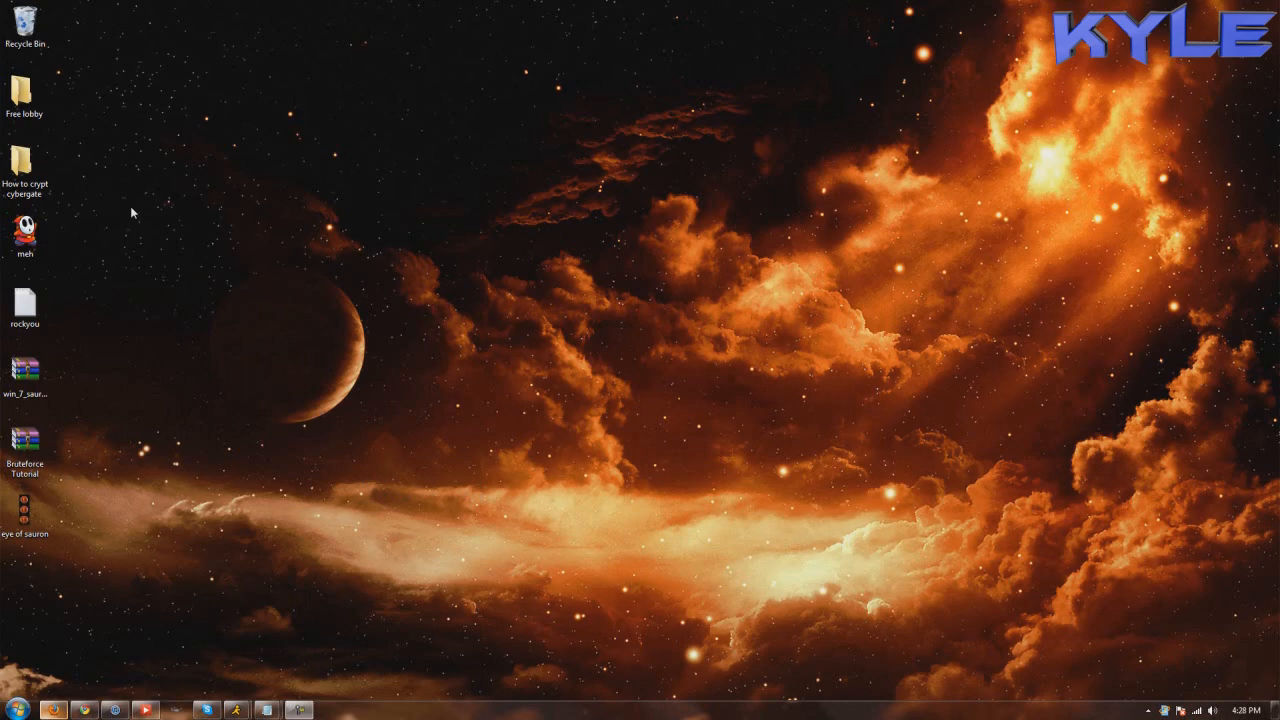
{"action": "mouse_move", "coordinate": [88, 616]}
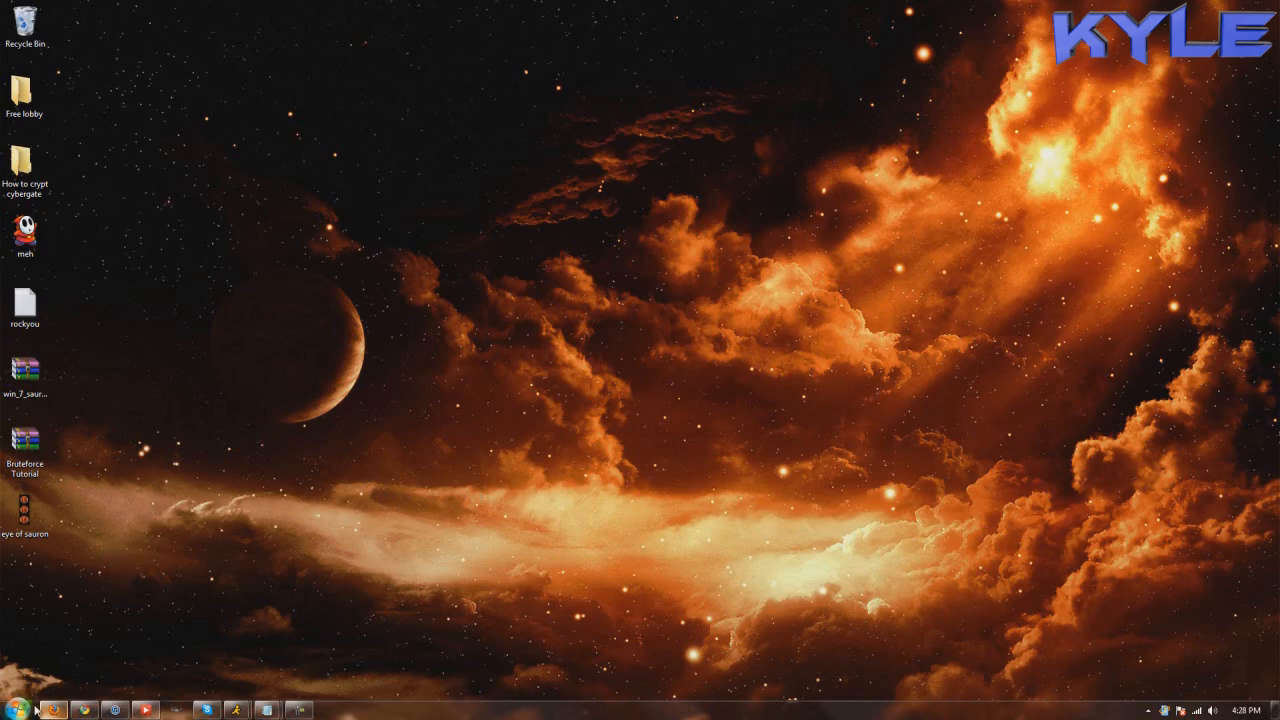
Open the meh, h4x, Tools and Misc folders in turn from the desktop
{"action": "left_click", "coordinate": [24, 230]}
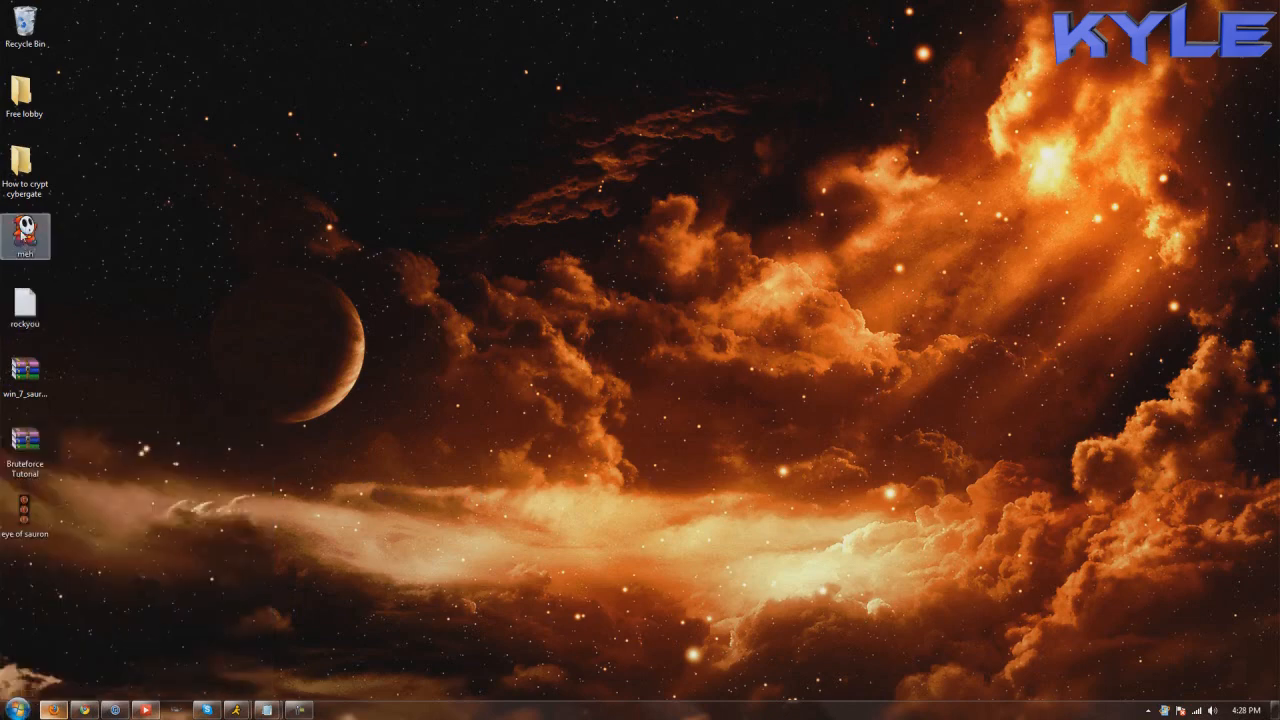
{"action": "double_click", "coordinate": [24, 230]}
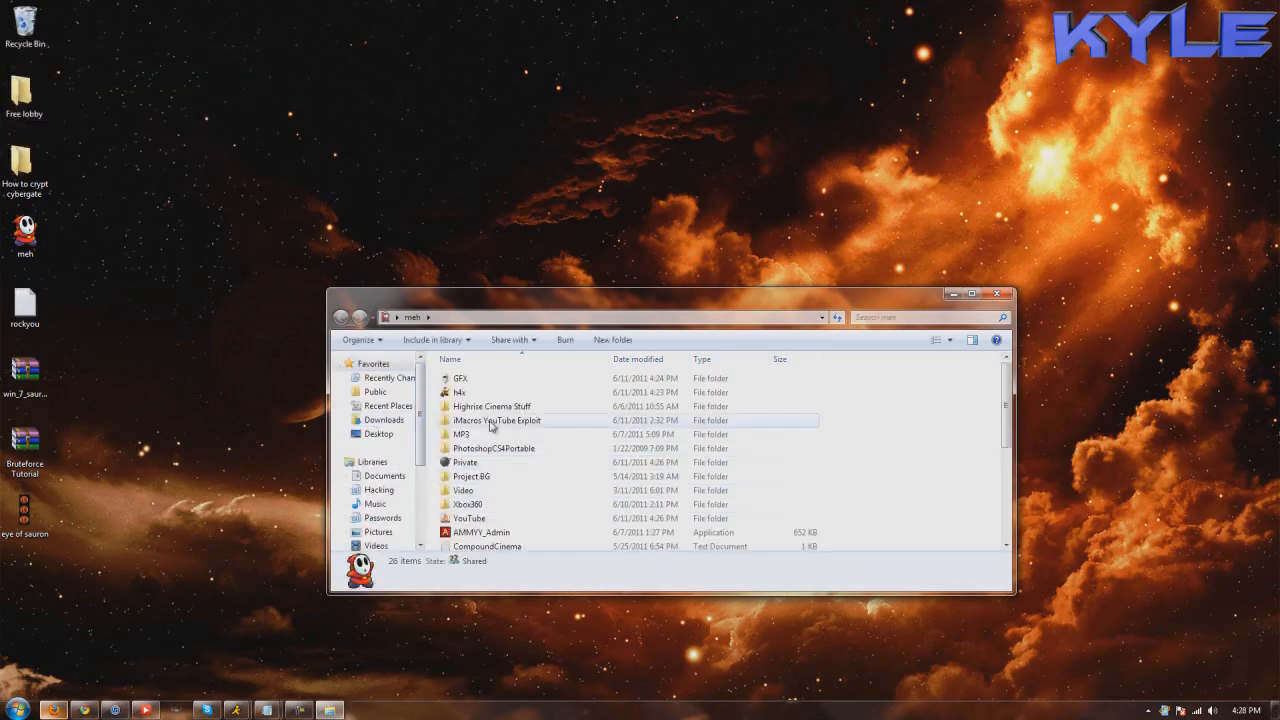
{"action": "double_click", "coordinate": [459, 392]}
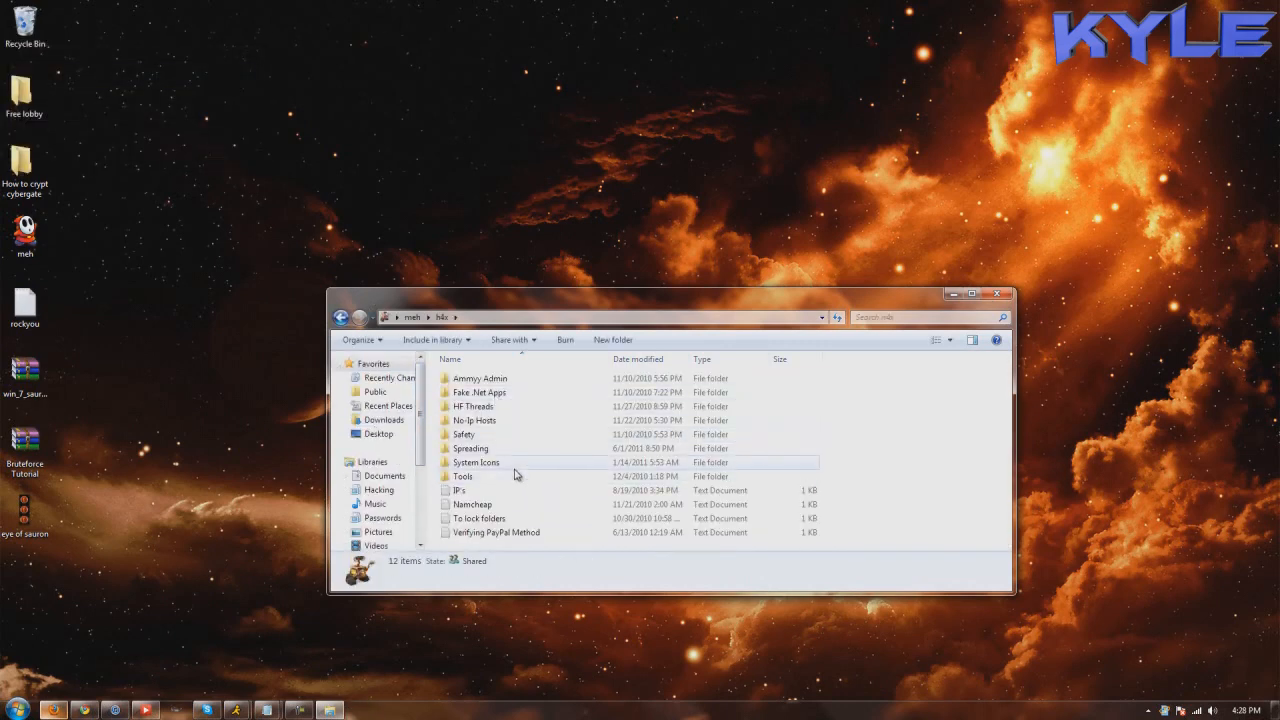
{"action": "double_click", "coordinate": [462, 476]}
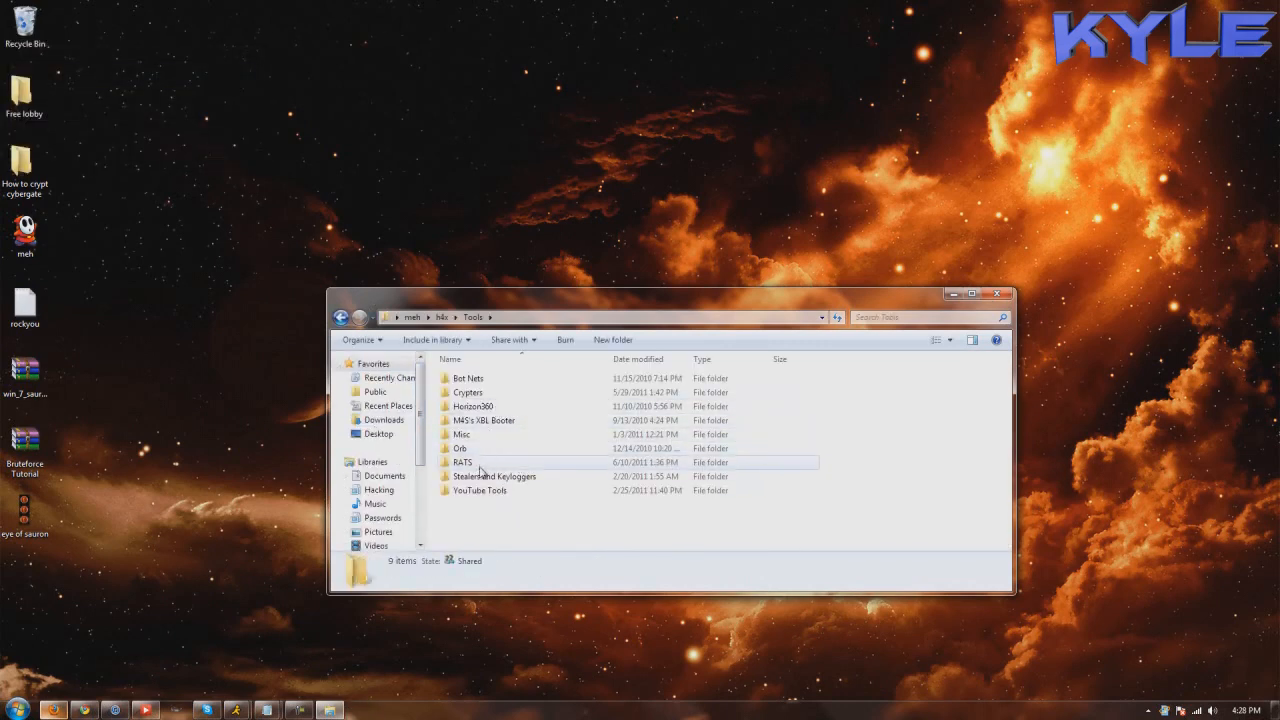
{"action": "left_click", "coordinate": [461, 434]}
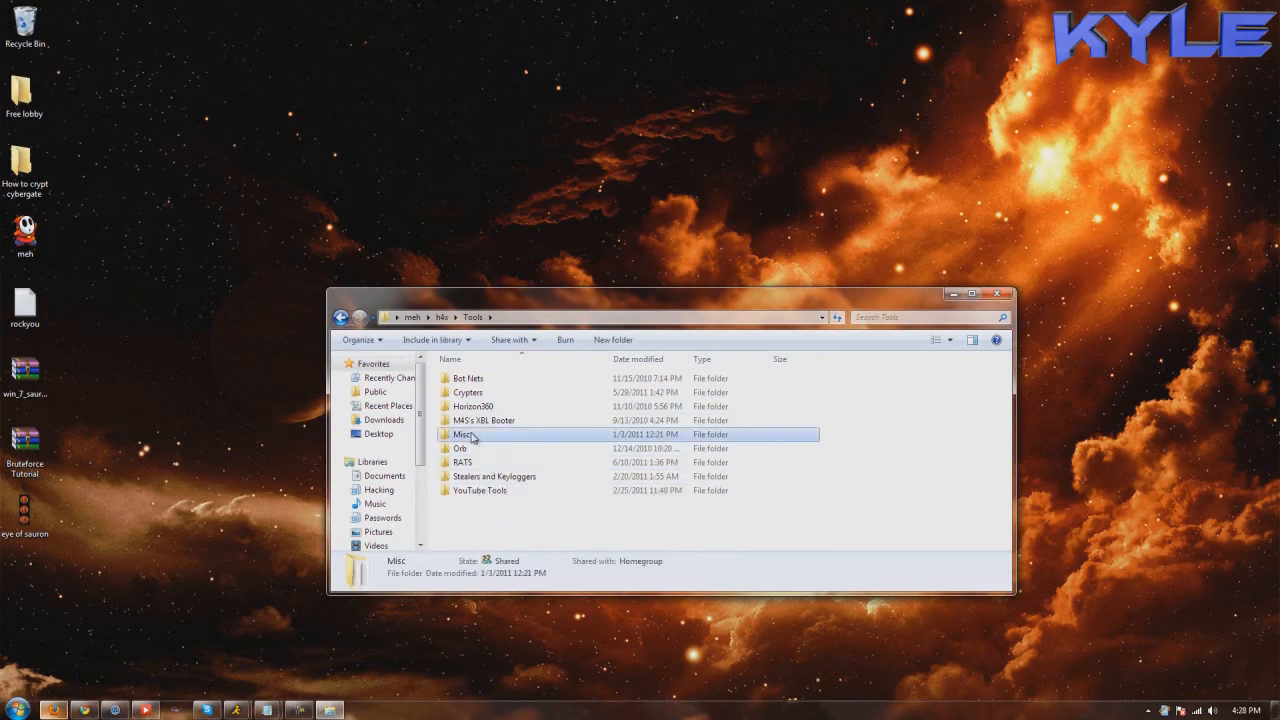
{"action": "double_click", "coordinate": [465, 434]}
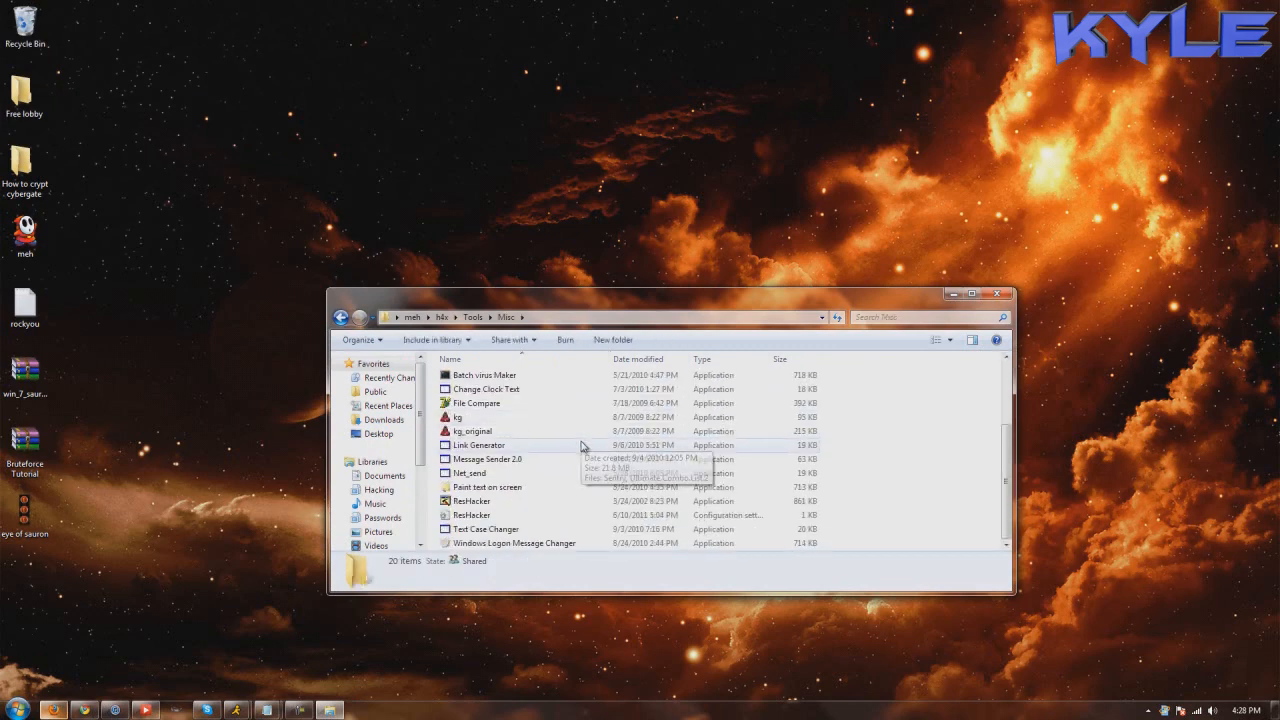
Open the Orb folder and launch Windows 7 Start Button Changer v 2.0
{"action": "scroll", "scroll_direction": "up", "scroll_amount": 3}
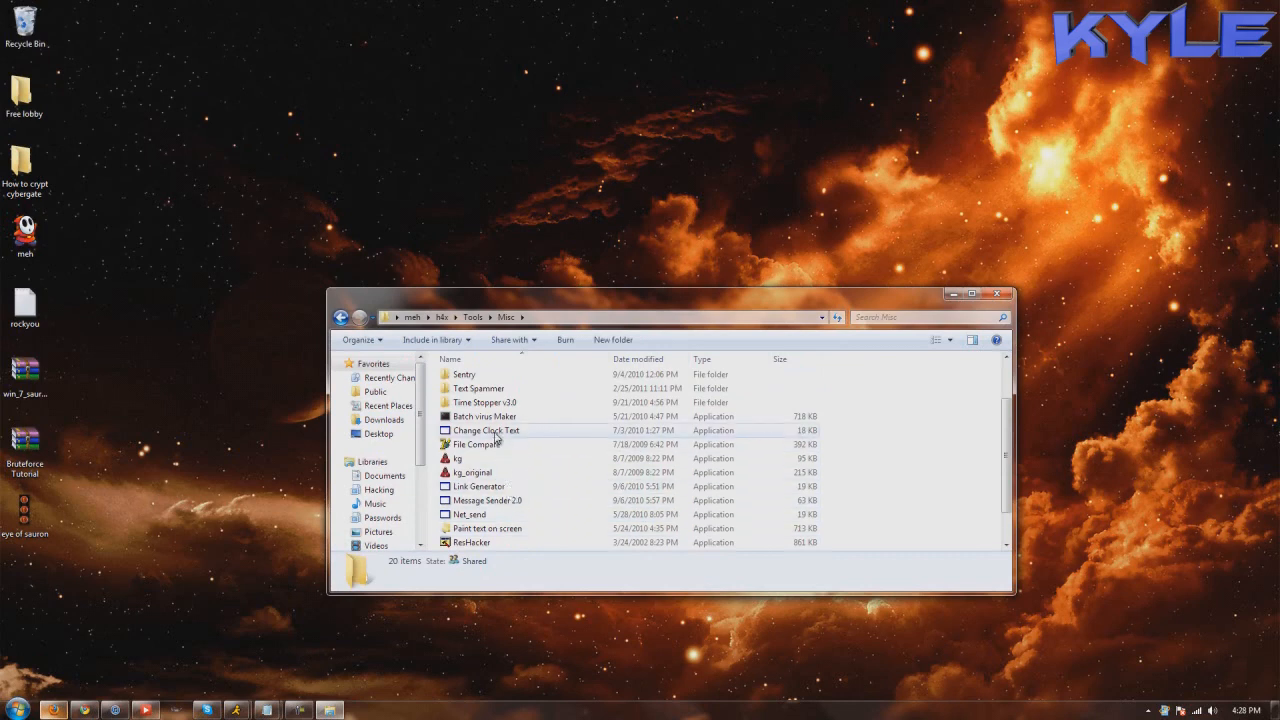
{"action": "scroll", "scroll_direction": "up", "scroll_amount": 3}
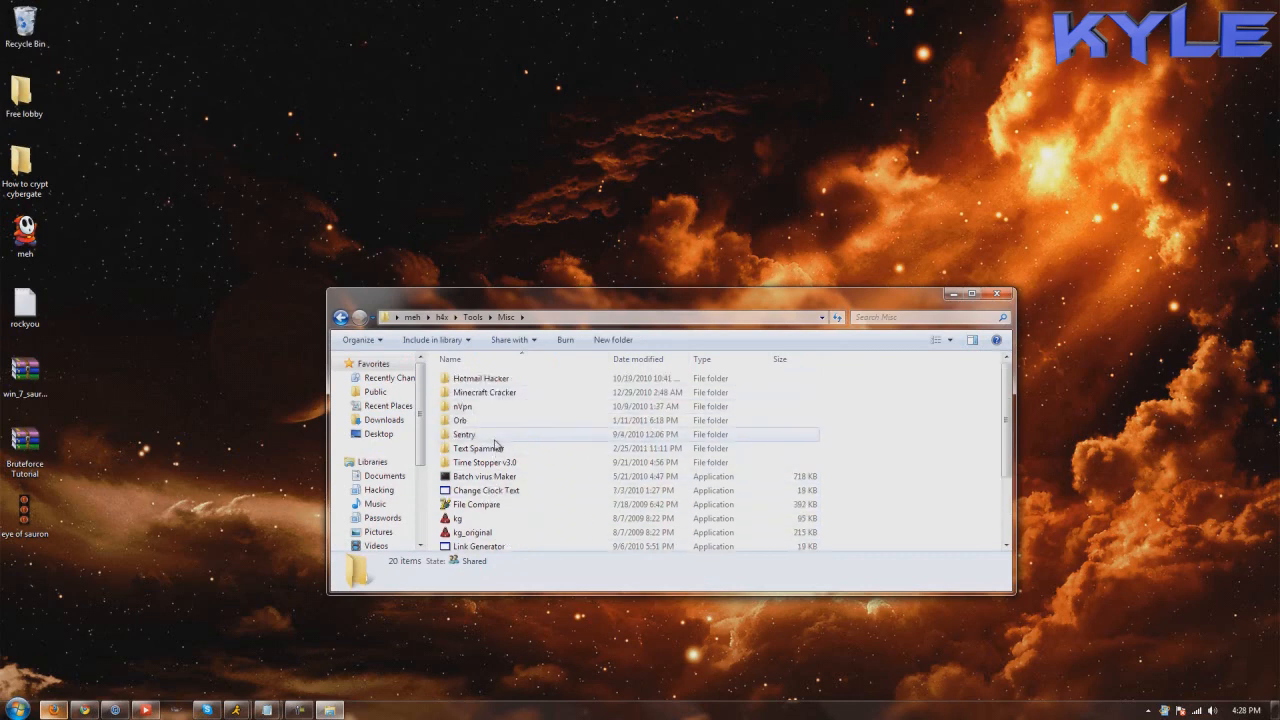
{"action": "double_click", "coordinate": [461, 420]}
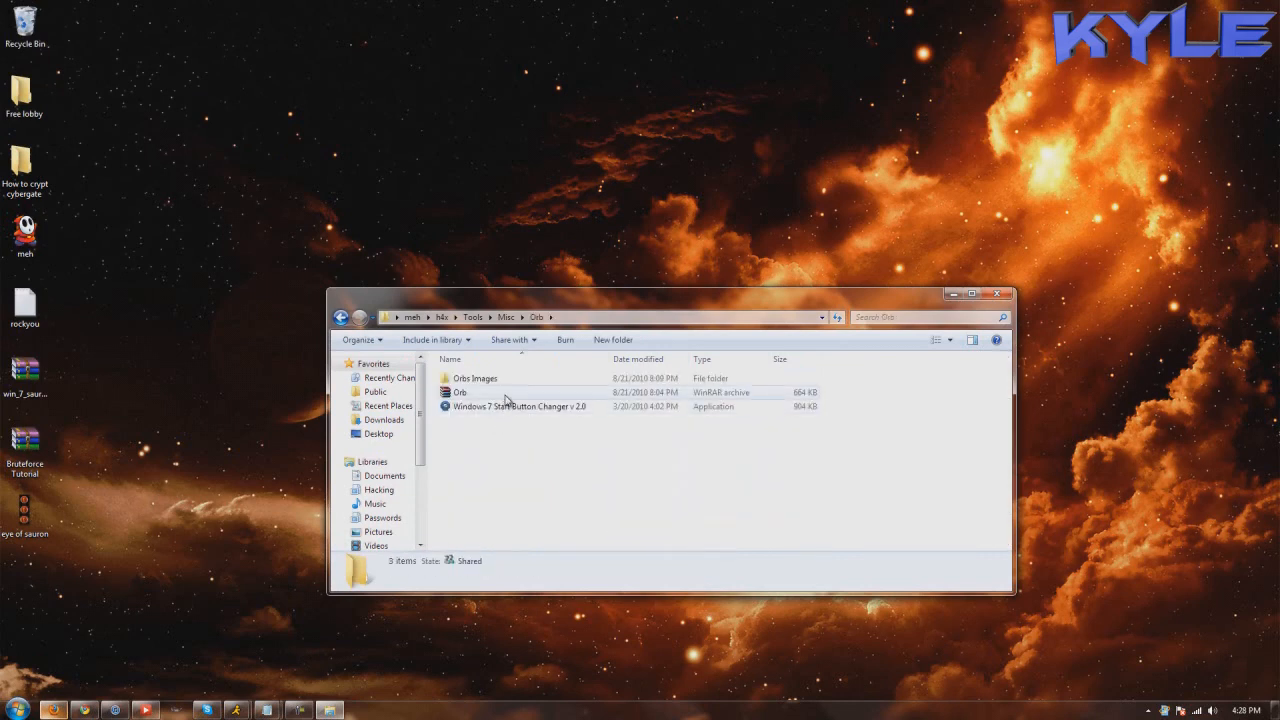
{"action": "left_click", "coordinate": [518, 406]}
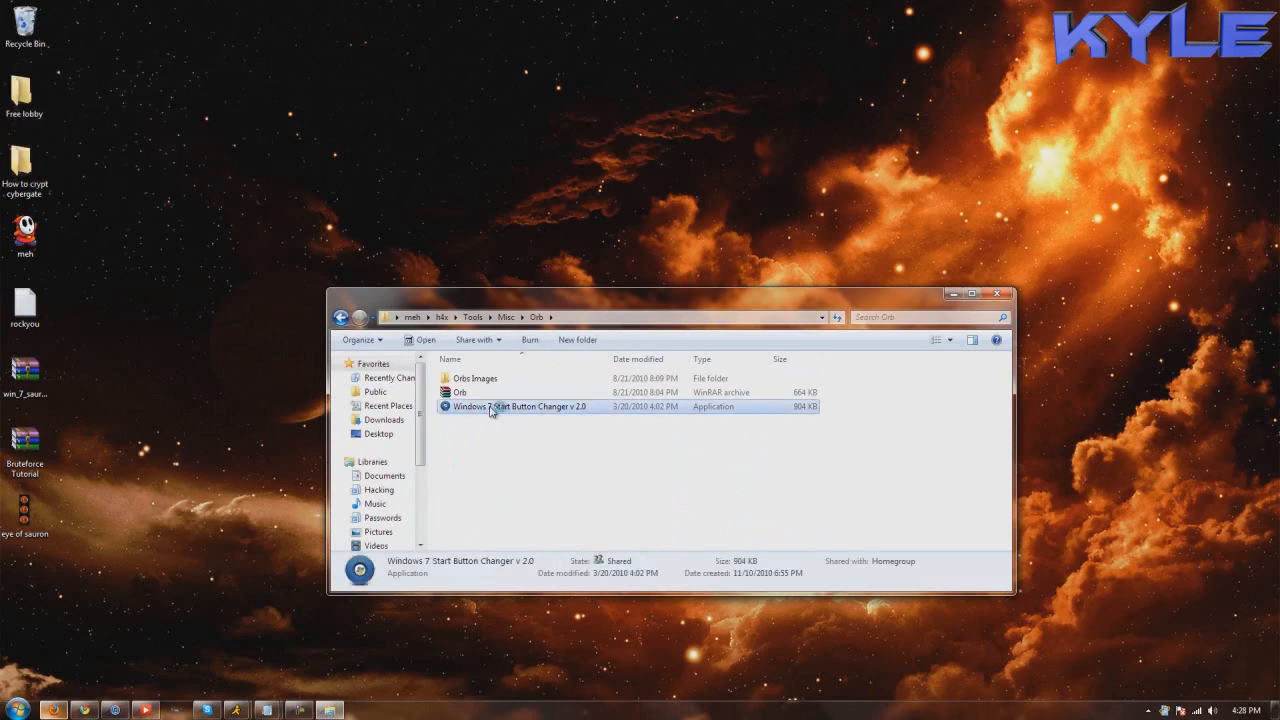
{"action": "double_click", "coordinate": [519, 406]}
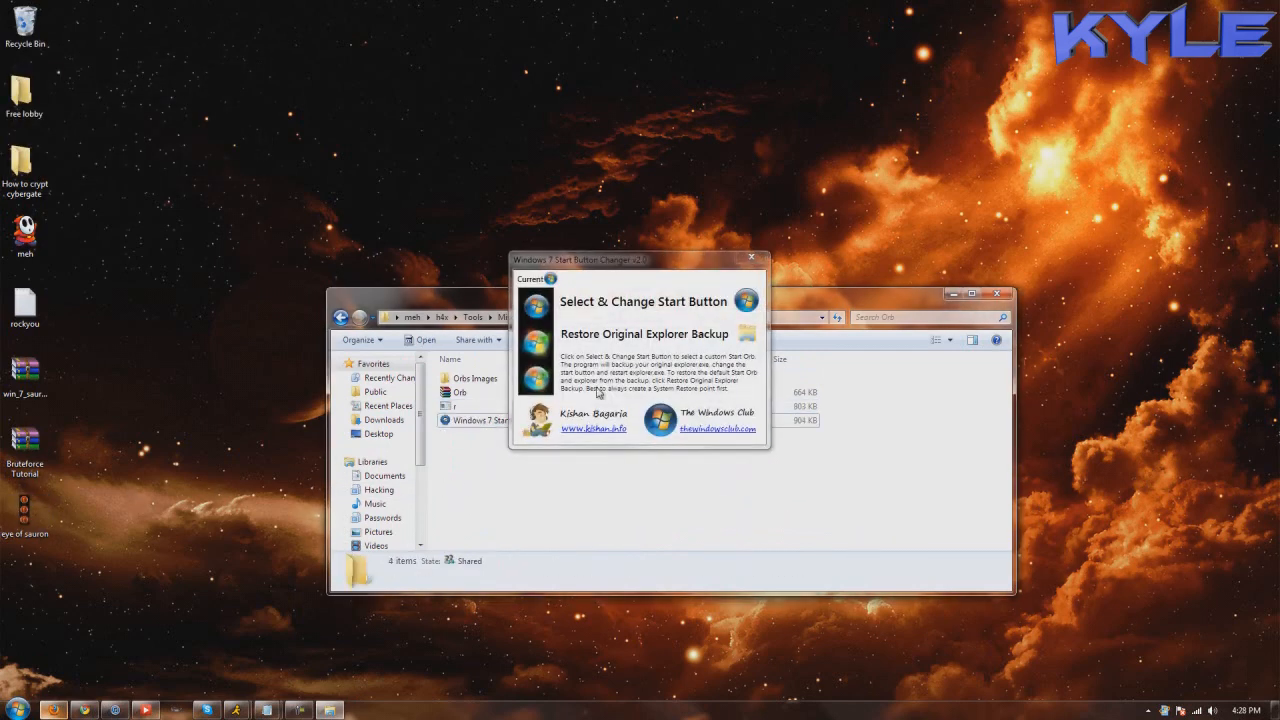
Pick the eye of sauron bitmap from the Desktop as the new start button image
{"action": "left_click", "coordinate": [643, 301]}
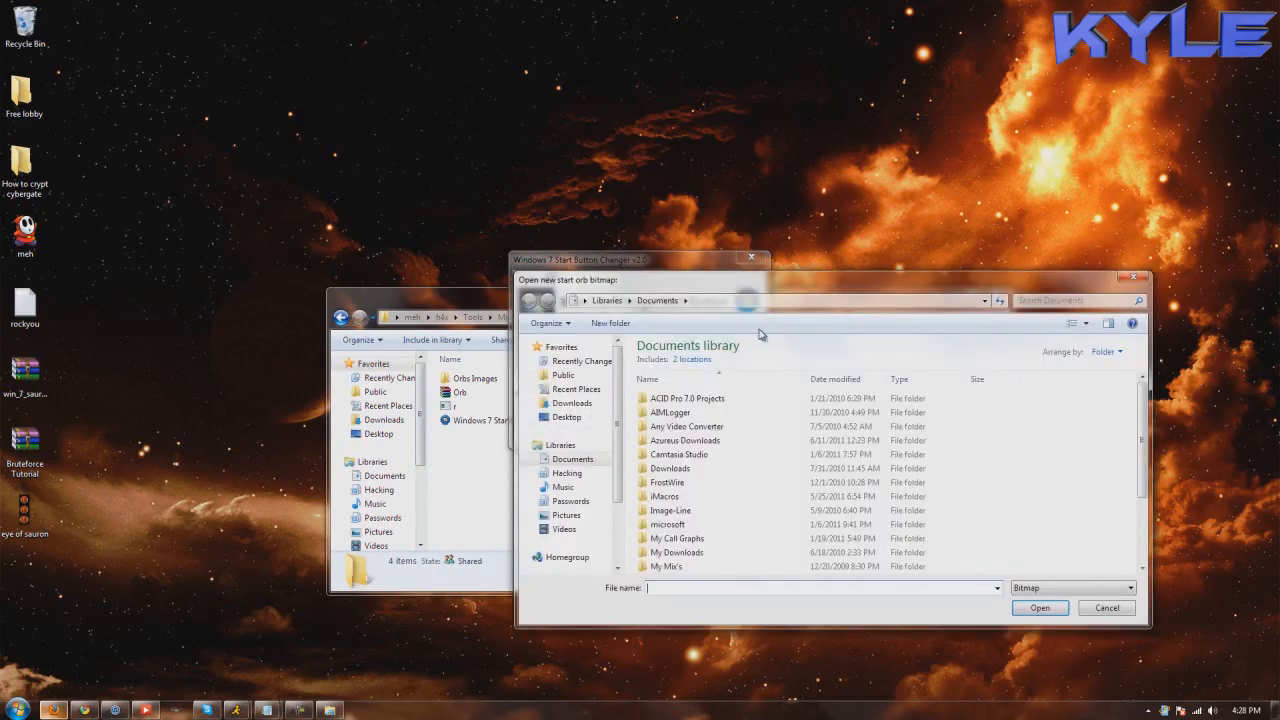
{"action": "left_click", "coordinate": [566, 417]}
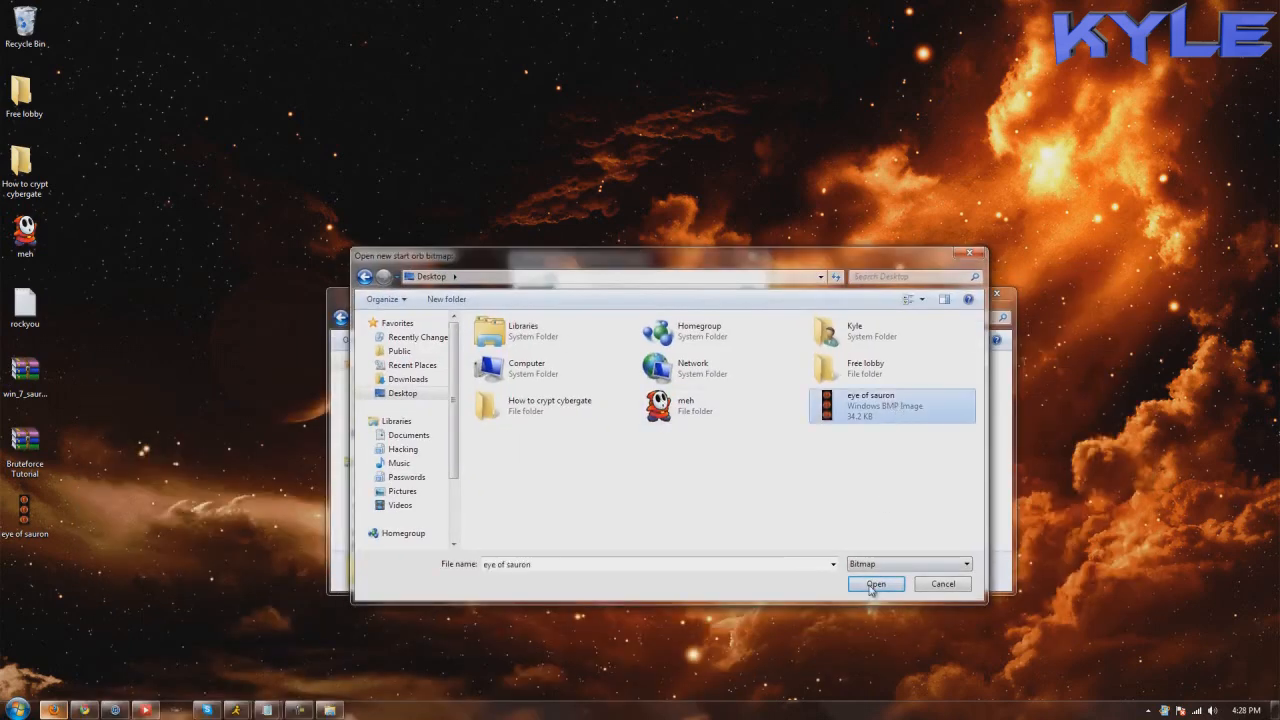
{"action": "left_click", "coordinate": [875, 584]}
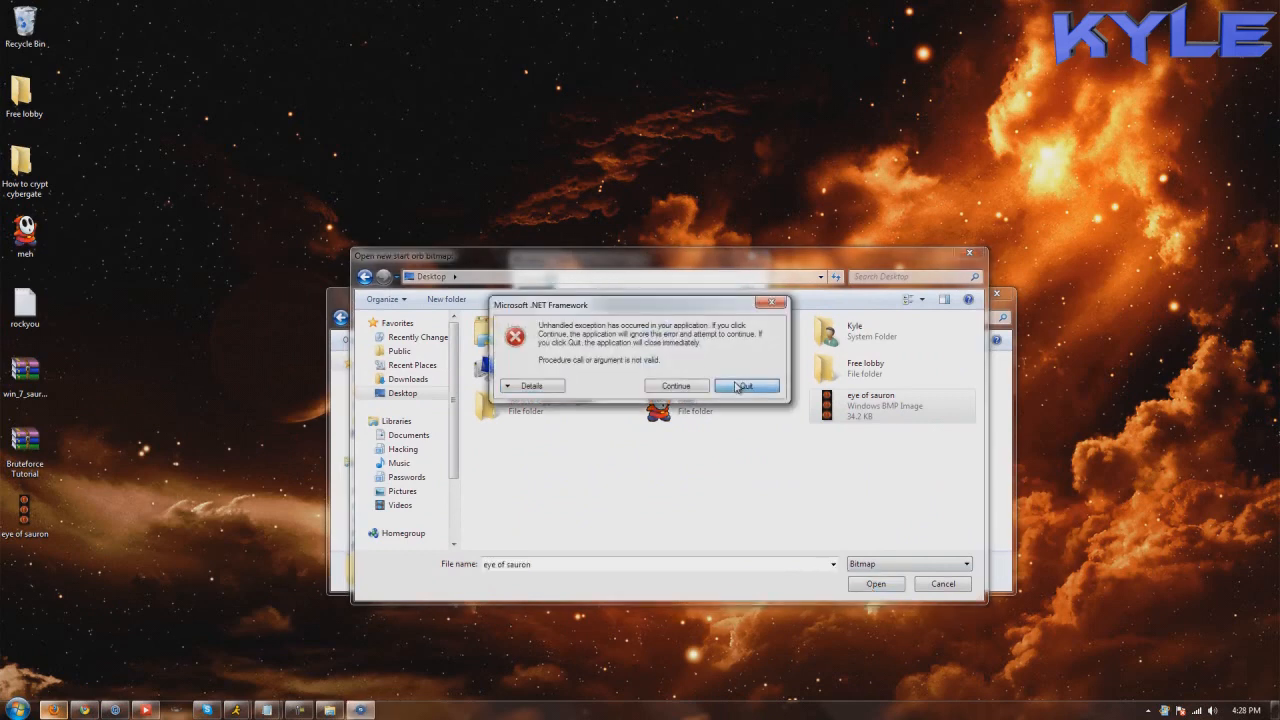
Continue past the .NET error and cancel the file picker so the eye of sauron orb applies
{"action": "left_click", "coordinate": [745, 386]}
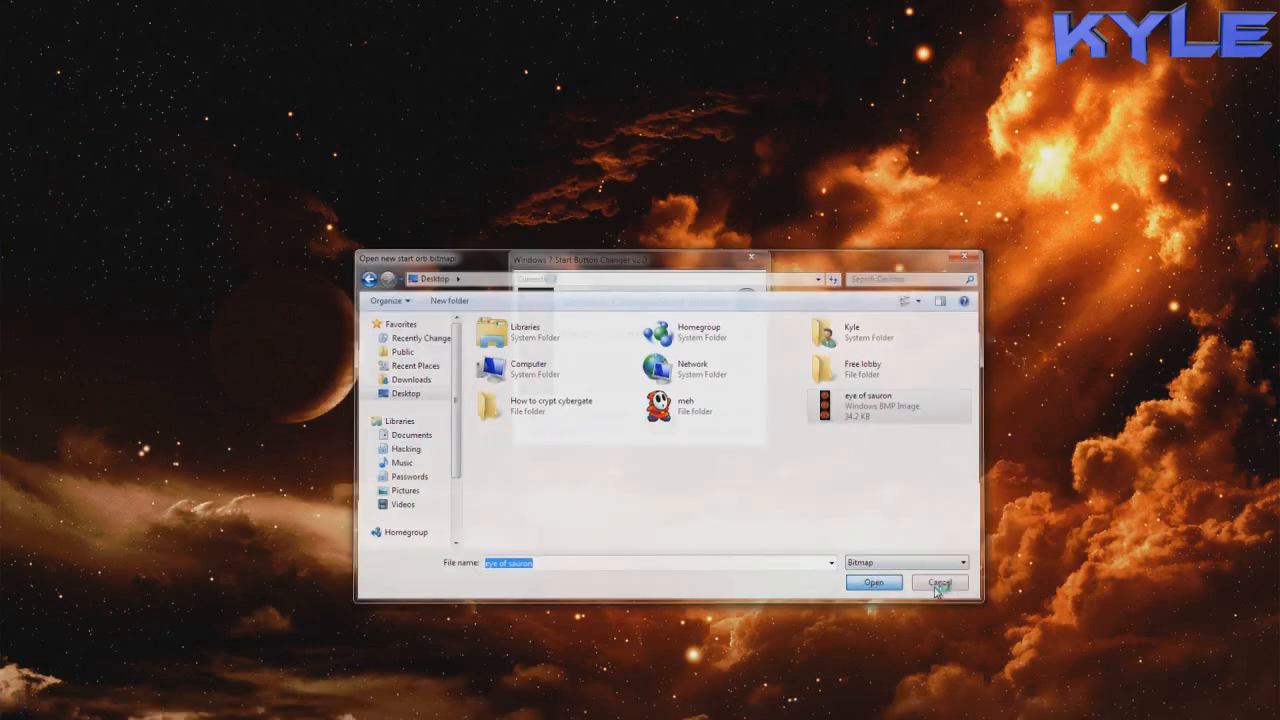
{"action": "left_click", "coordinate": [939, 582]}
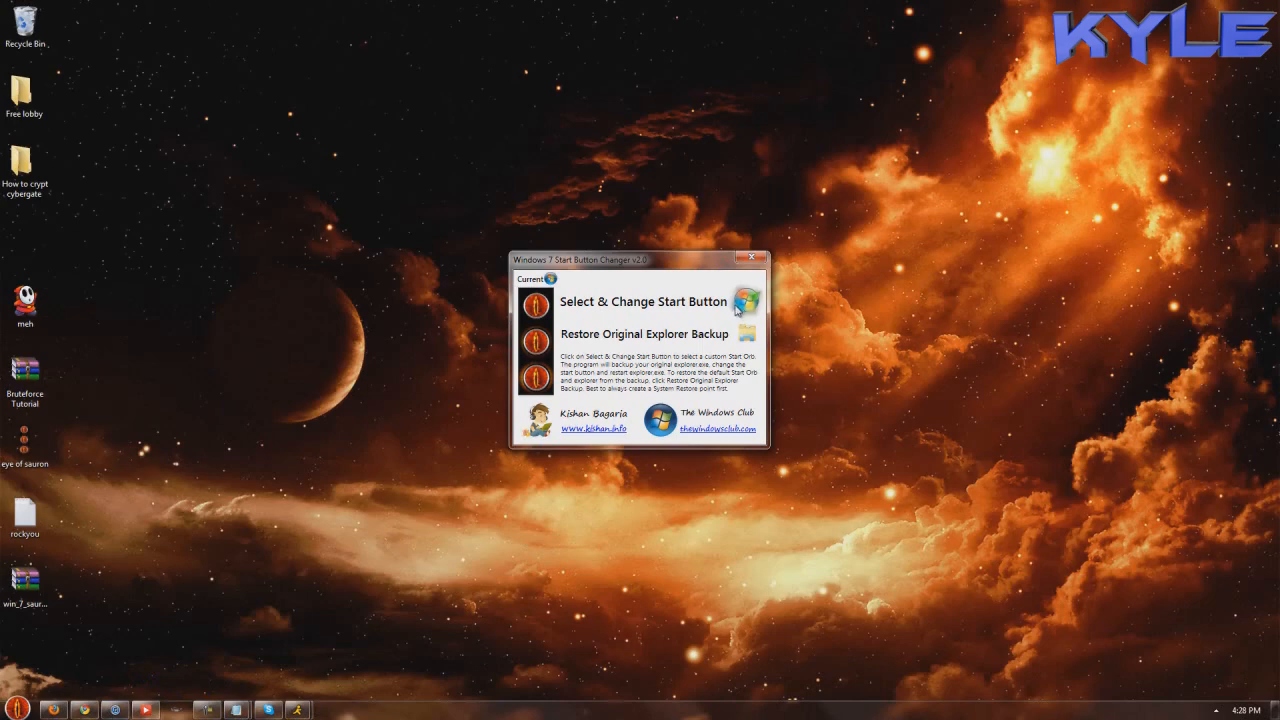
Close the start button changer and select the Free lobby and Recycle Bin desktop icons
{"action": "left_click", "coordinate": [16, 708]}
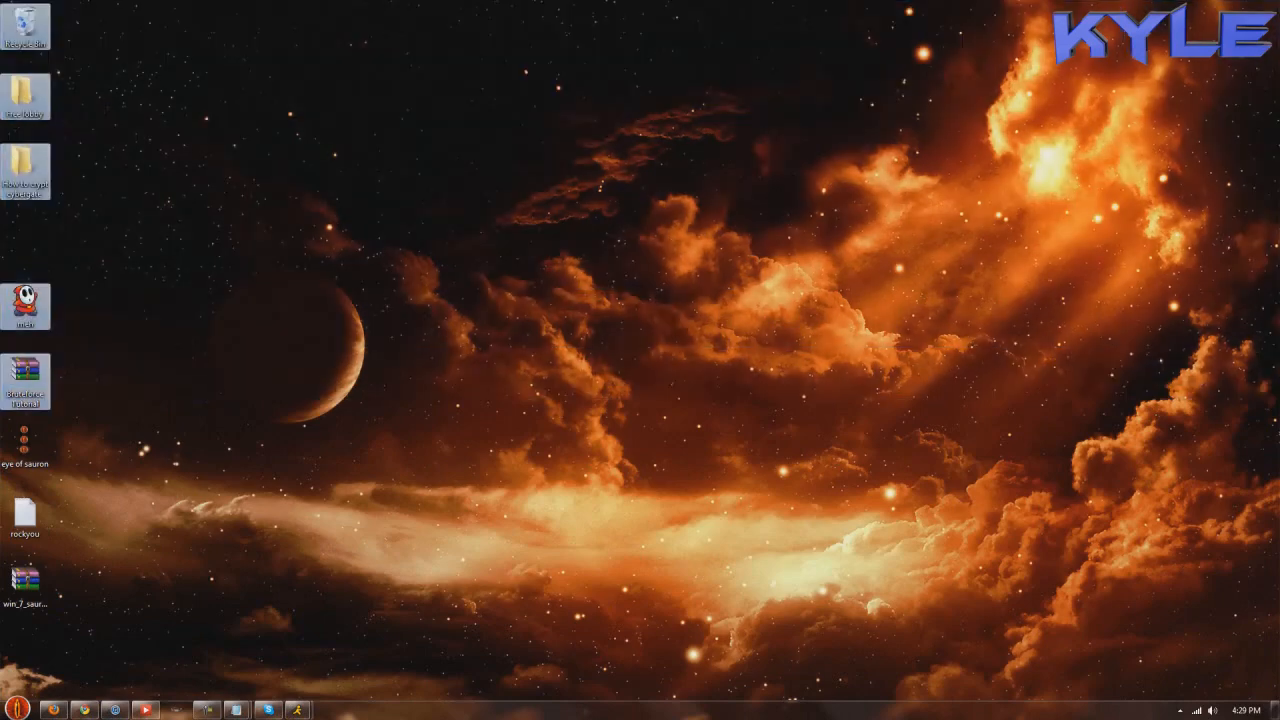
{"action": "left_click", "coordinate": [25, 90]}
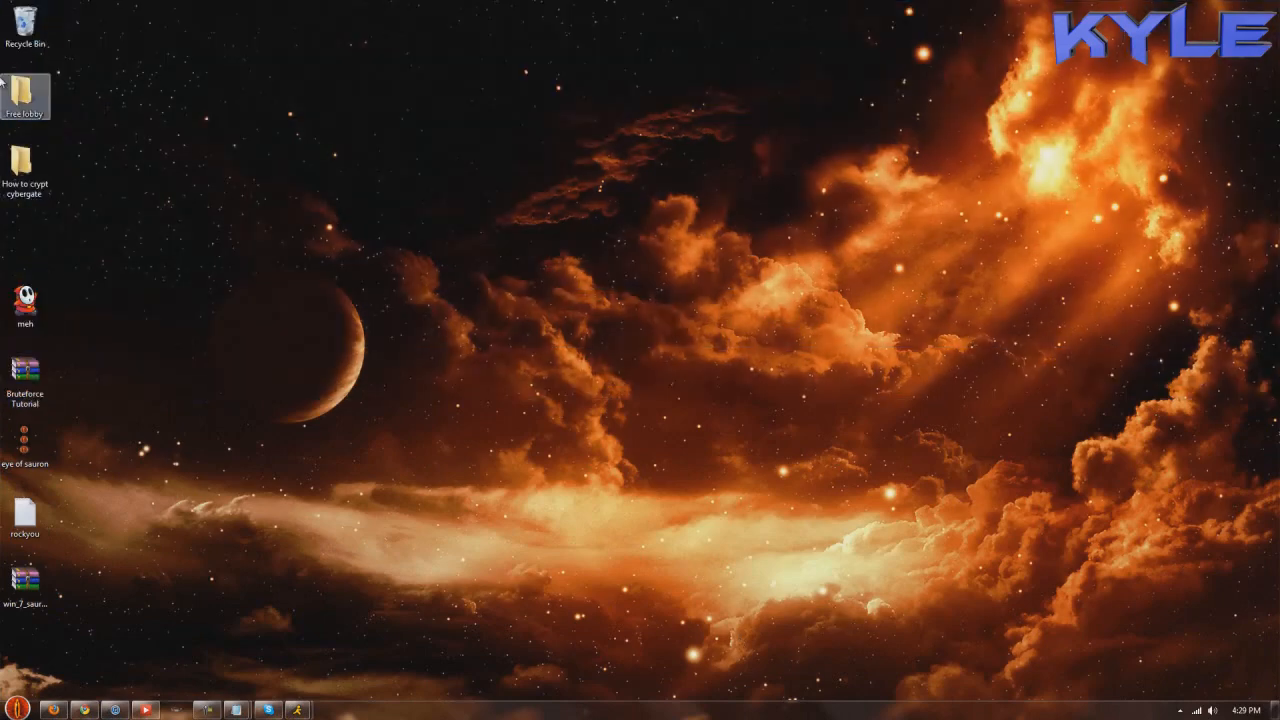
{"action": "left_click", "coordinate": [24, 25]}
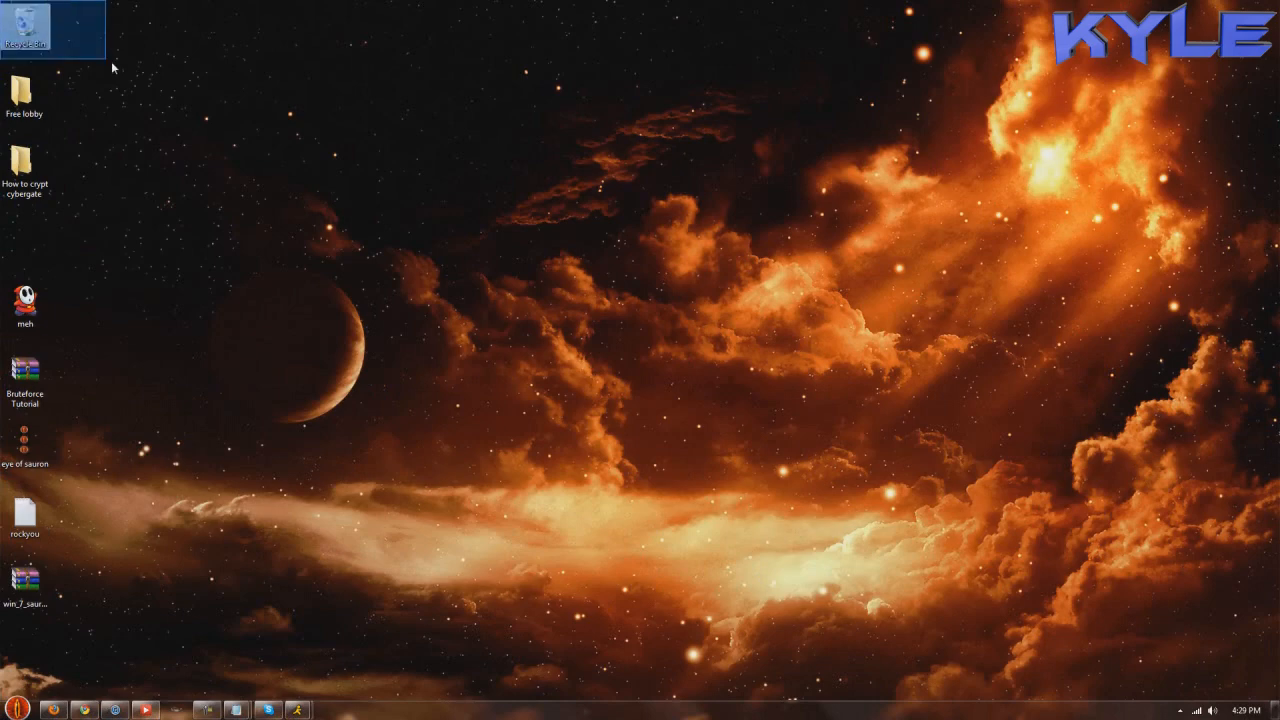